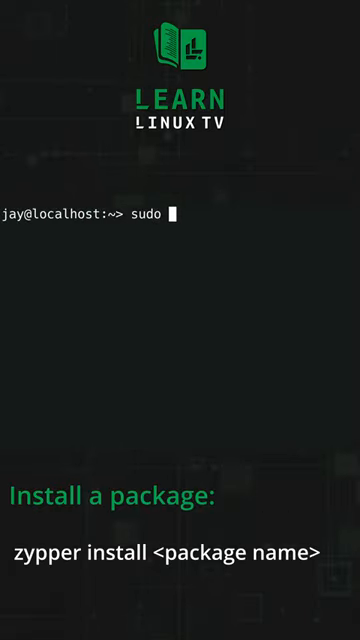
Write sudo zypper install MozillaThunderbird at the shell prompt without running it.
text(zypper install MozillaThunderbird)
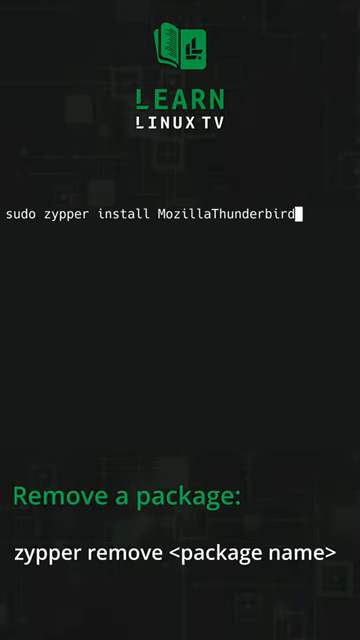
Run the install command so sudo shows its lecture and asks for the root password.
key(Return)
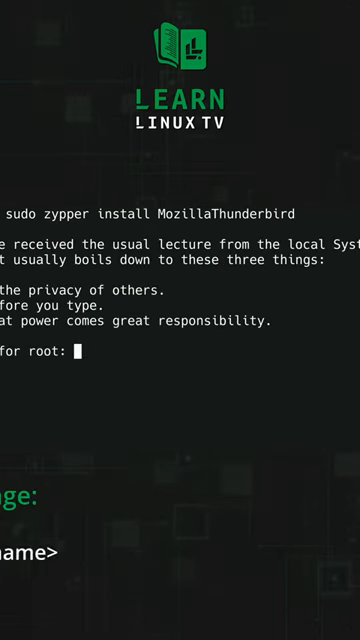